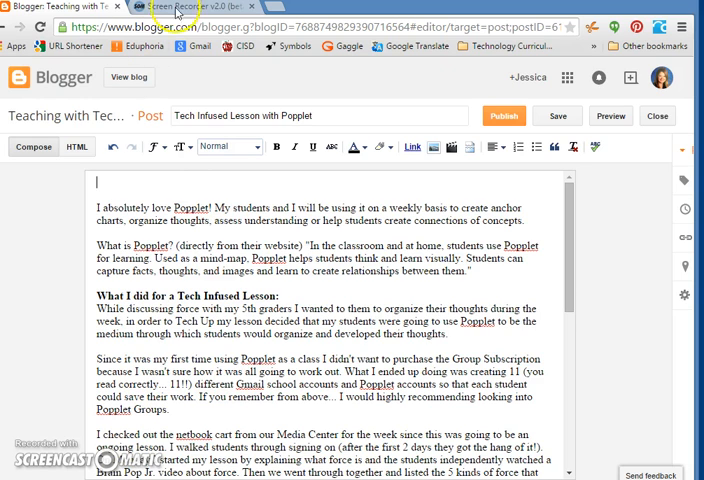
mouse_move(115, 195)
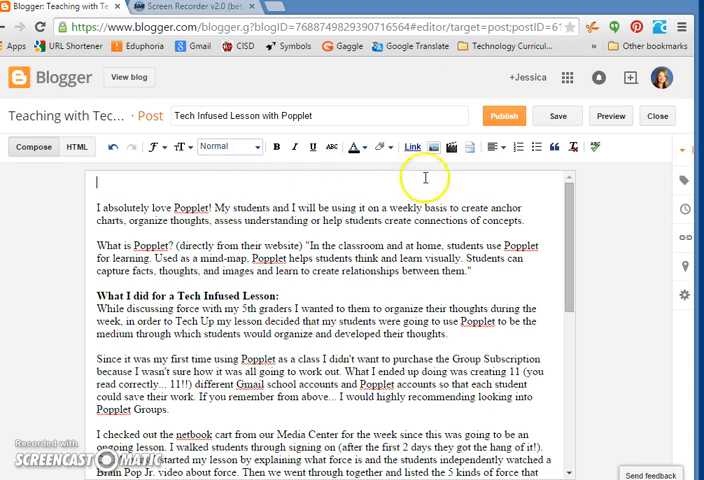
mouse_move(412, 158)
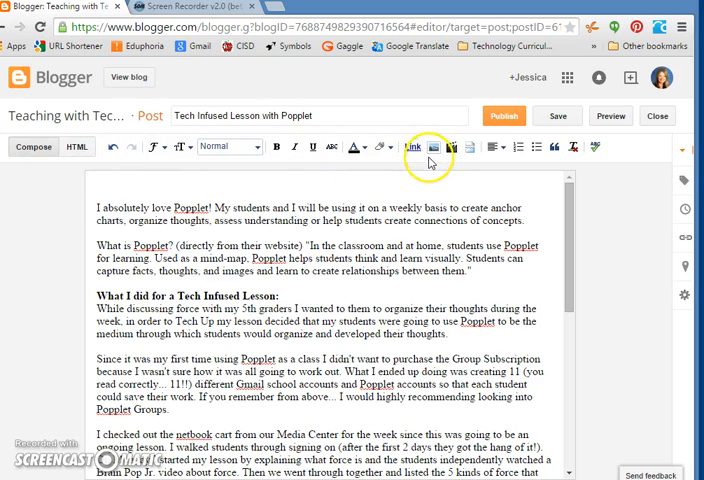
mouse_move(434, 147)
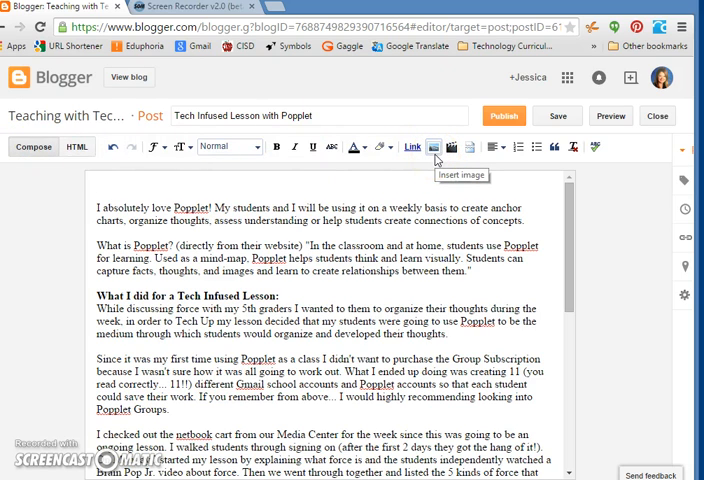
- Upload the Popplet 1 and Popplet 2 logo files from the Desktop into Blogger's image window
click(435, 150)
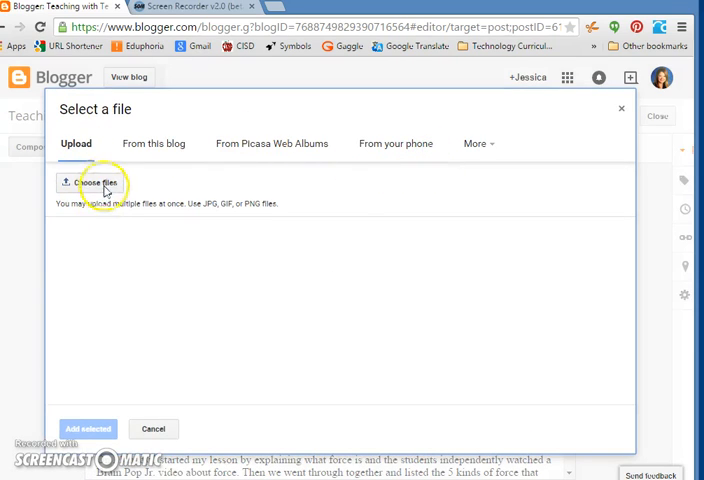
click(85, 183)
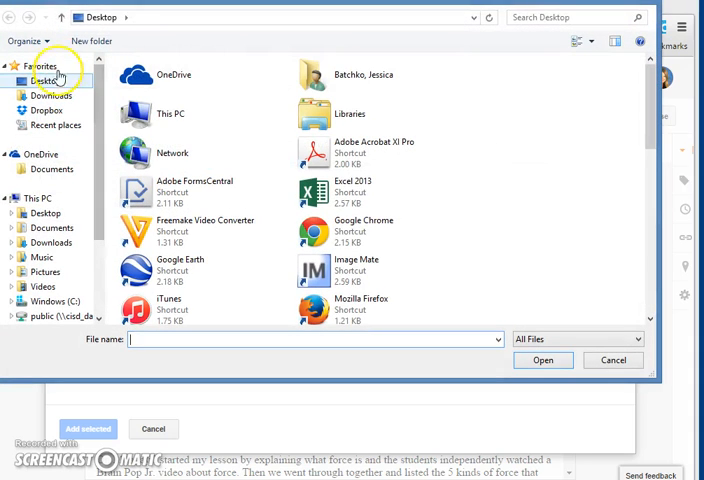
click(46, 79)
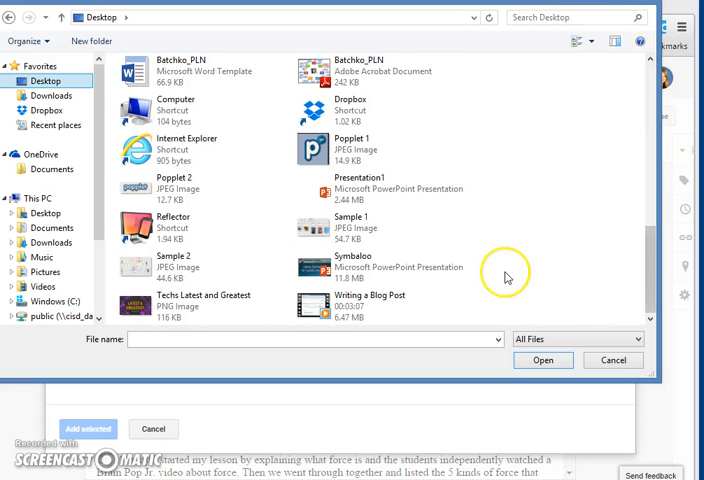
click(335, 148)
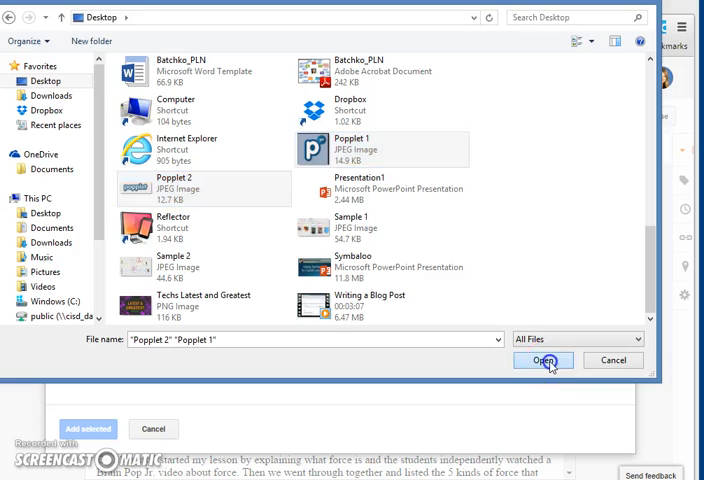
click(544, 360)
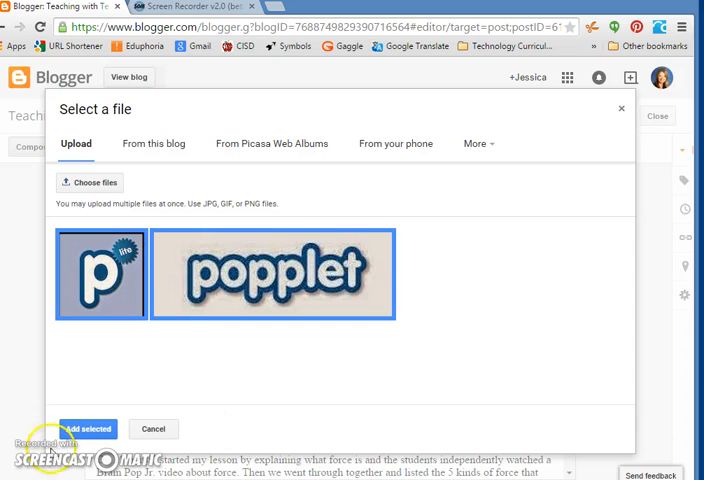
- Add both Popplet logos, move them above the opening paragraph, and resize and center them
click(88, 428)
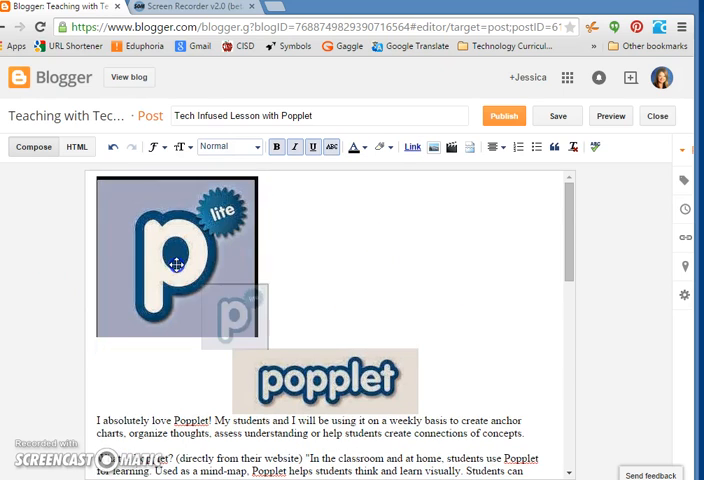
click(176, 263)
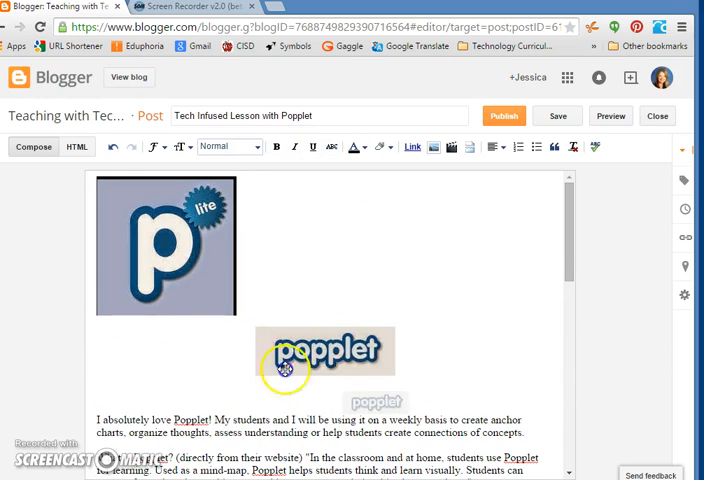
click(290, 372)
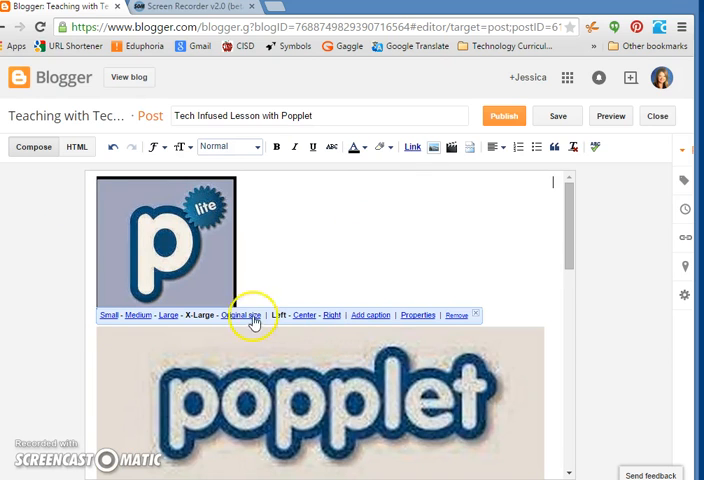
click(250, 320)
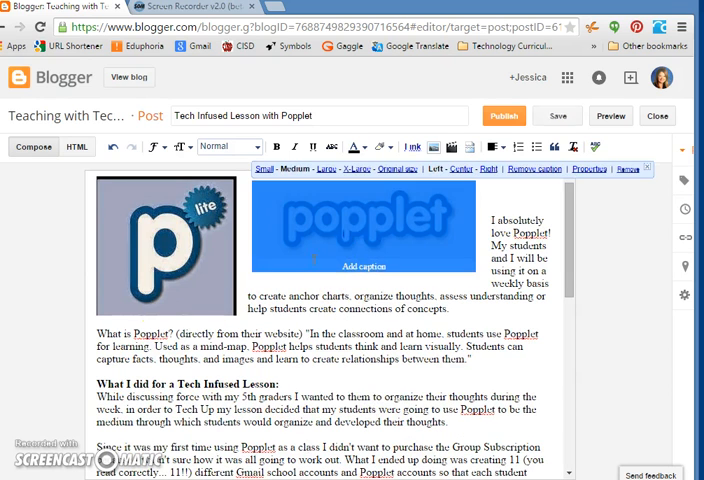
mouse_move(469, 187)
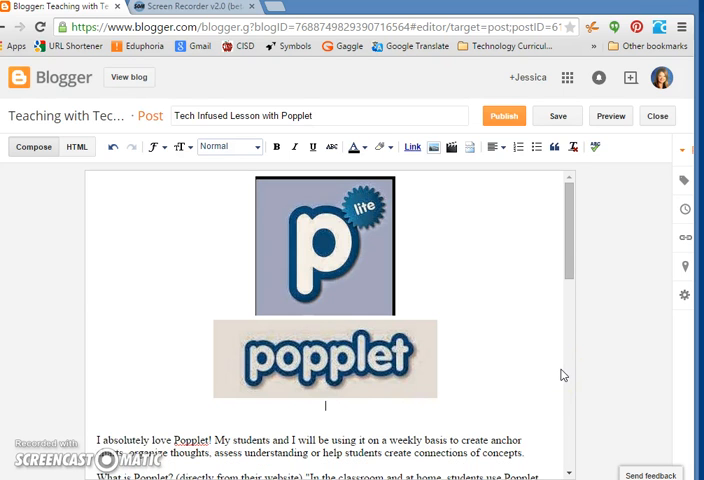
scroll(down, 3)
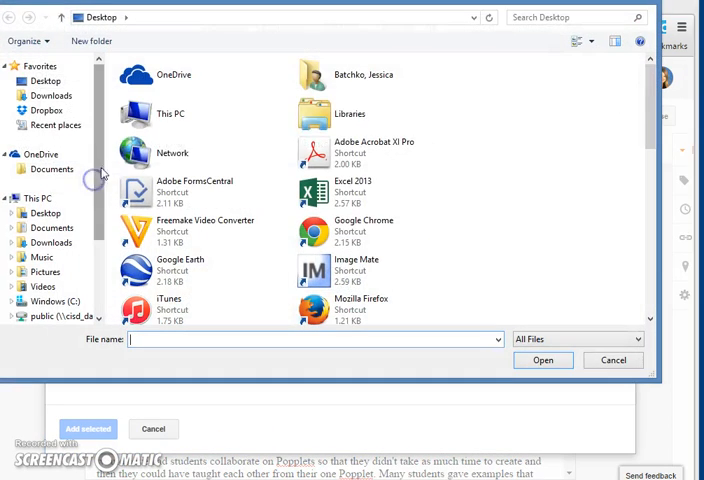
- Upload Sample 1 and Sample 2 from the Desktop and check their placement under Student Samples
click(370, 77)
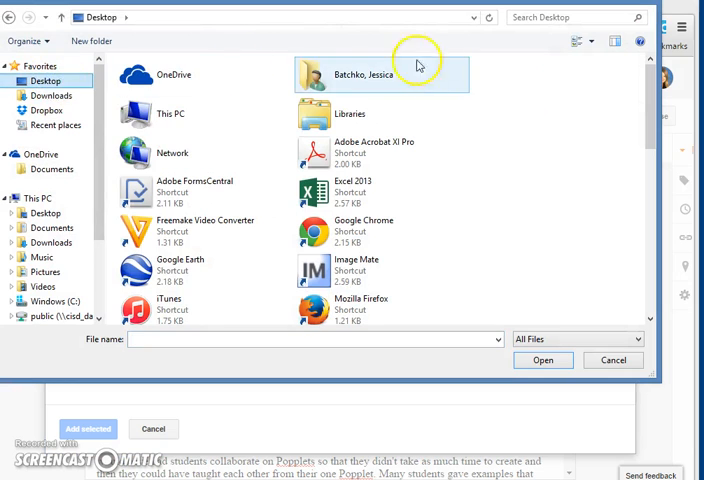
mouse_move(649, 99)
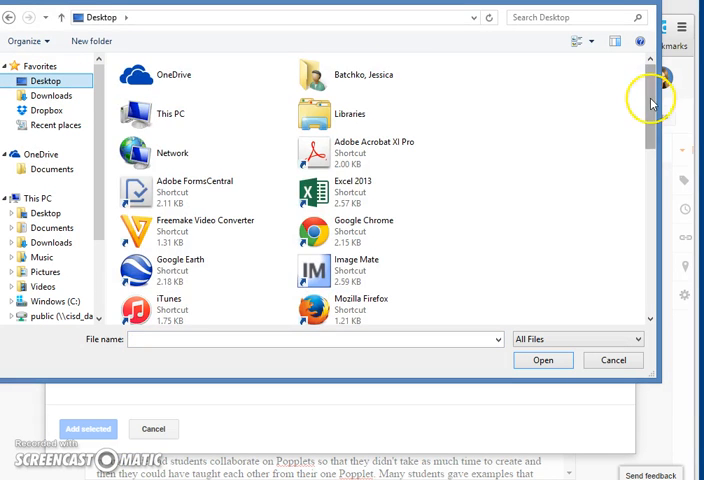
scroll(down, 3)
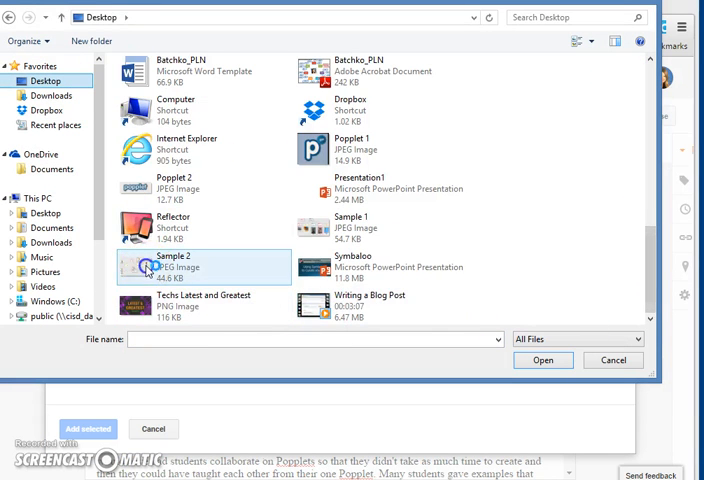
click(350, 222)
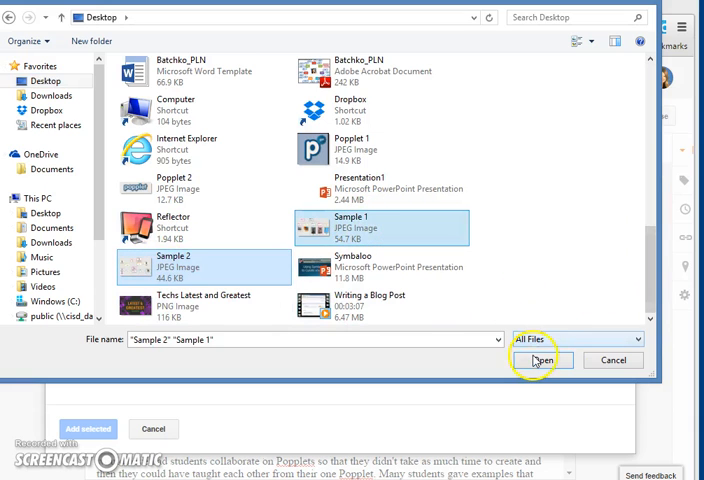
click(542, 360)
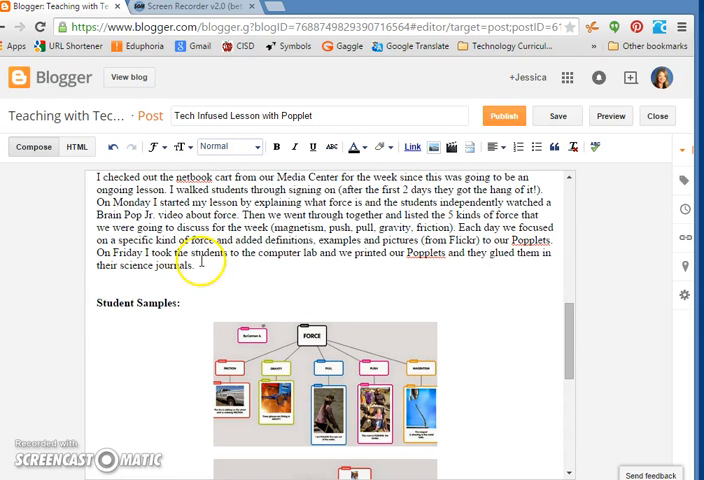
scroll(down, 3)
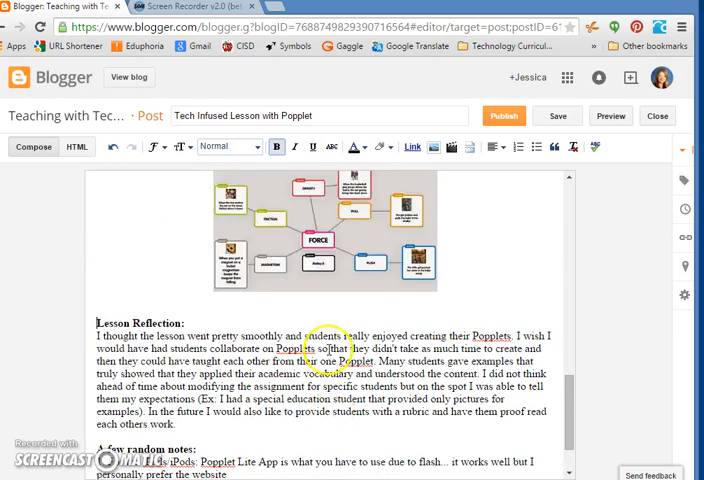
scroll(down, 3)
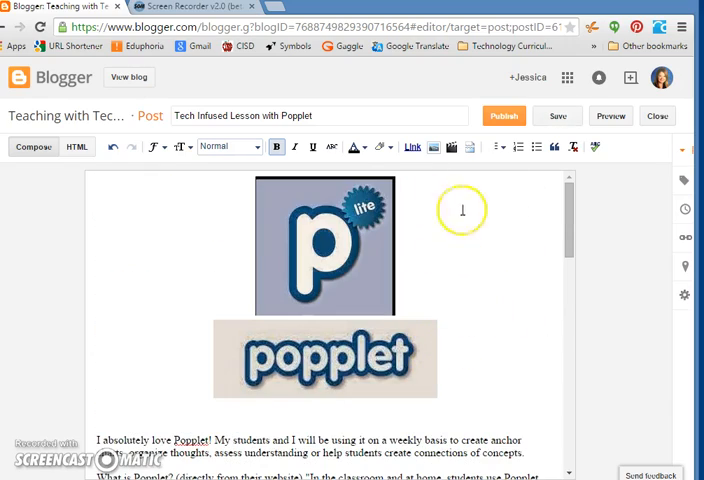
click(448, 147)
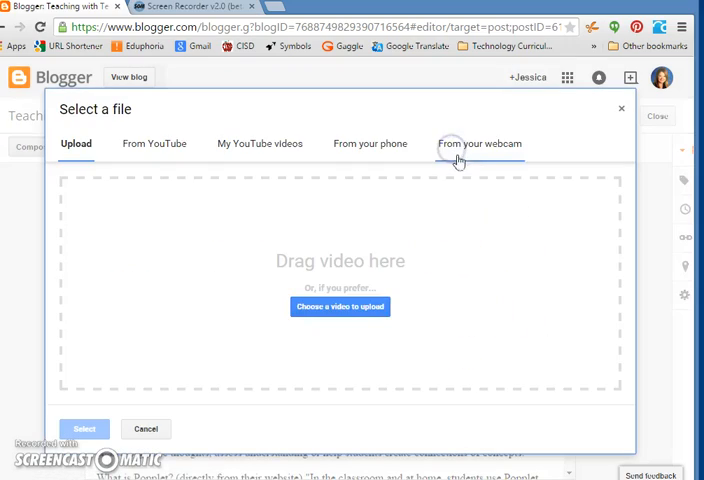
click(154, 143)
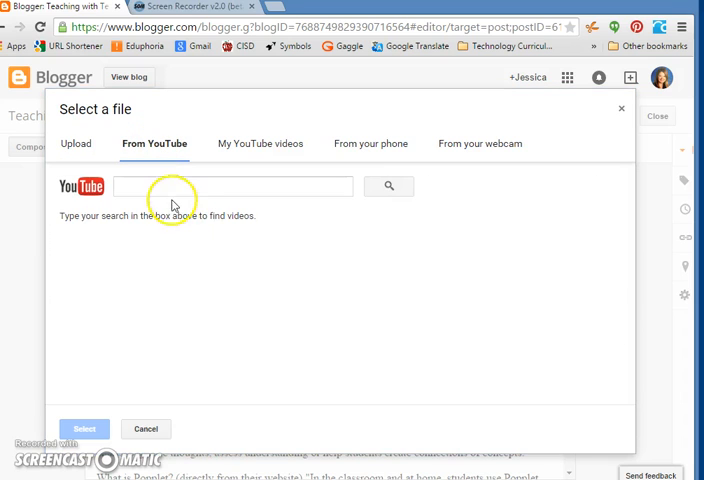
click(232, 186)
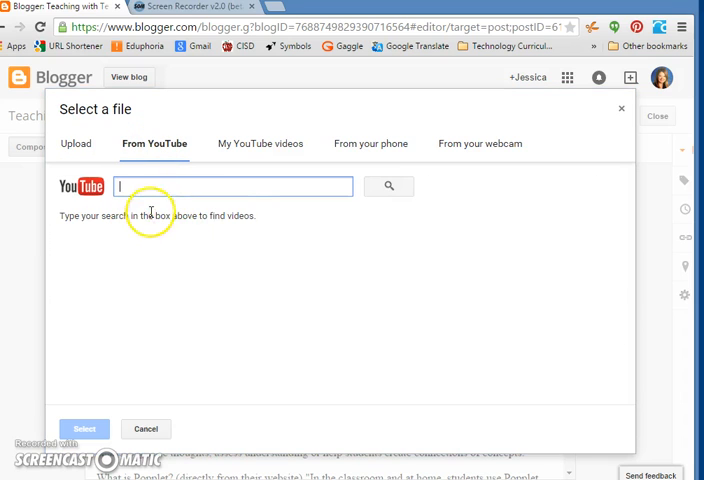
click(260, 143)
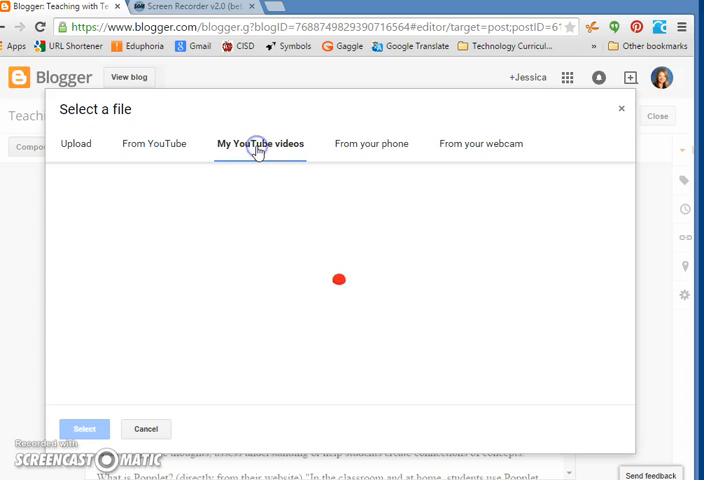
click(260, 143)
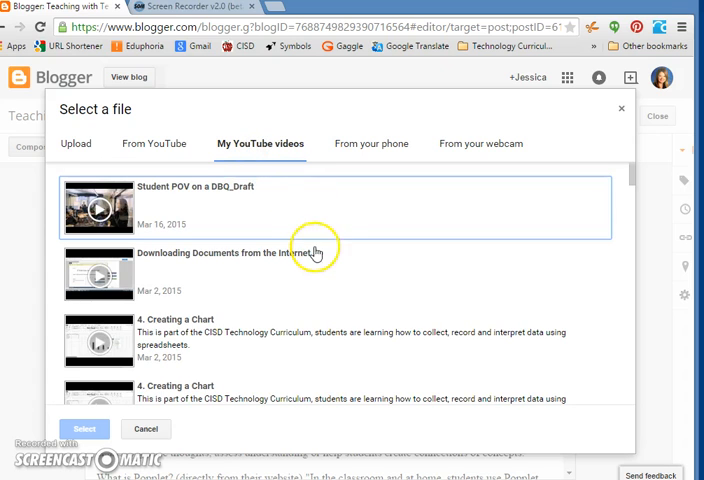
mouse_move(162, 367)
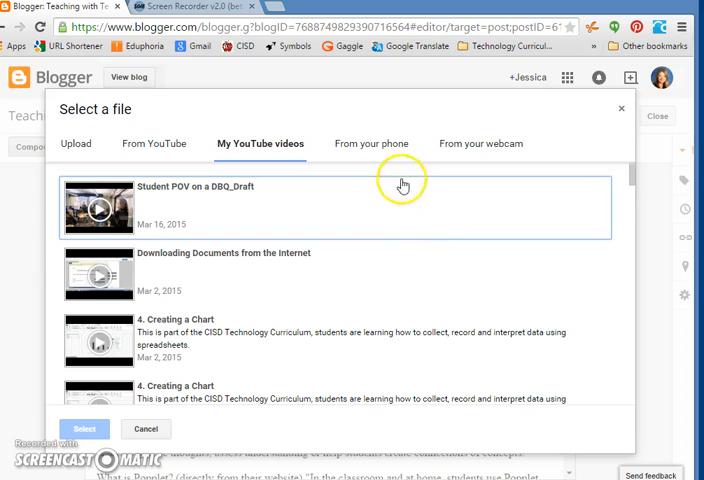
mouse_move(347, 135)
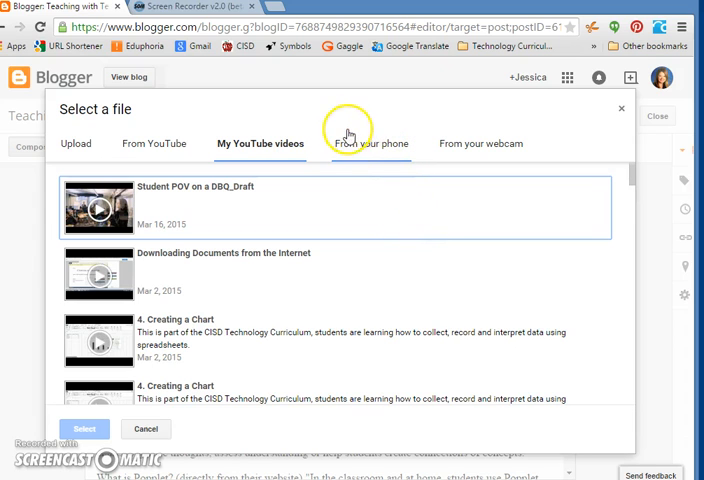
scroll(down, 3)
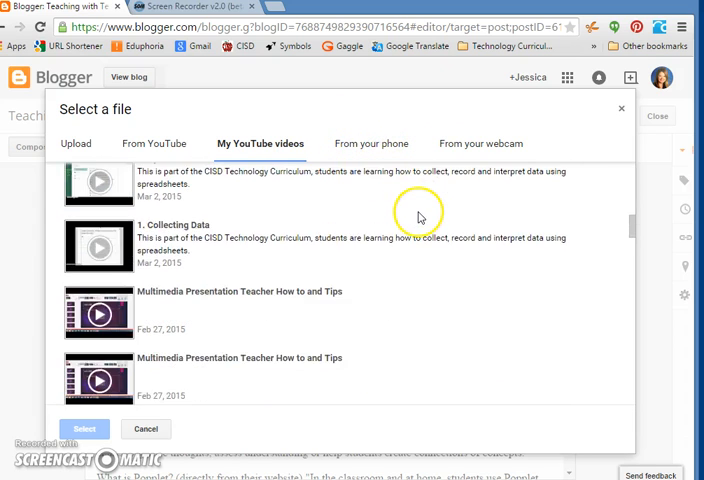
click(371, 143)
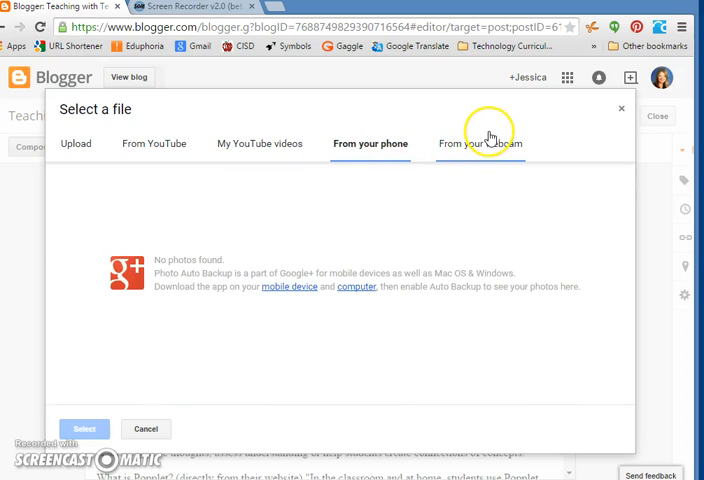
click(479, 143)
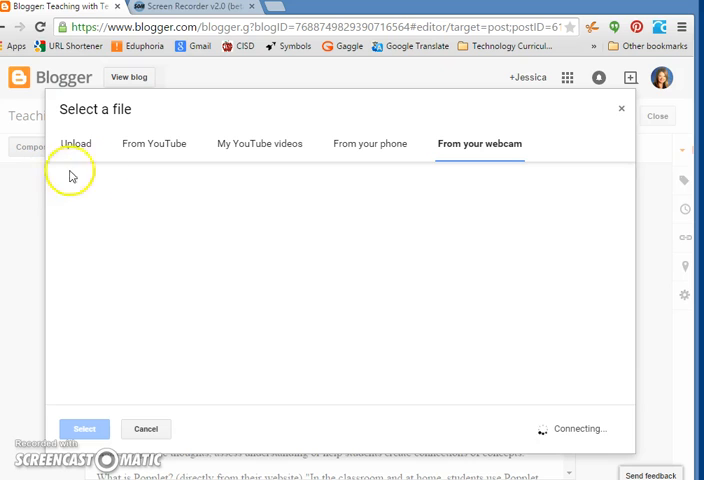
click(75, 143)
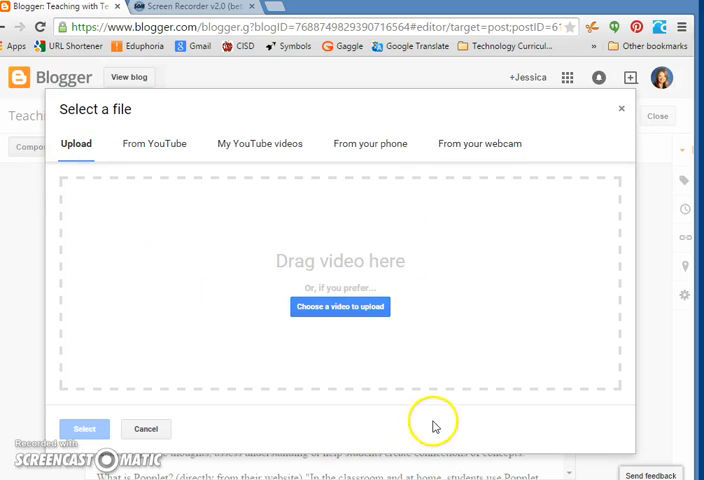
mouse_move(350, 334)
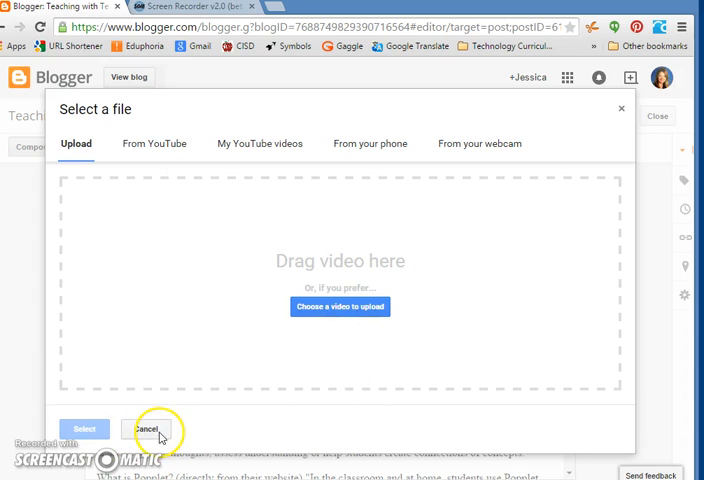
click(152, 428)
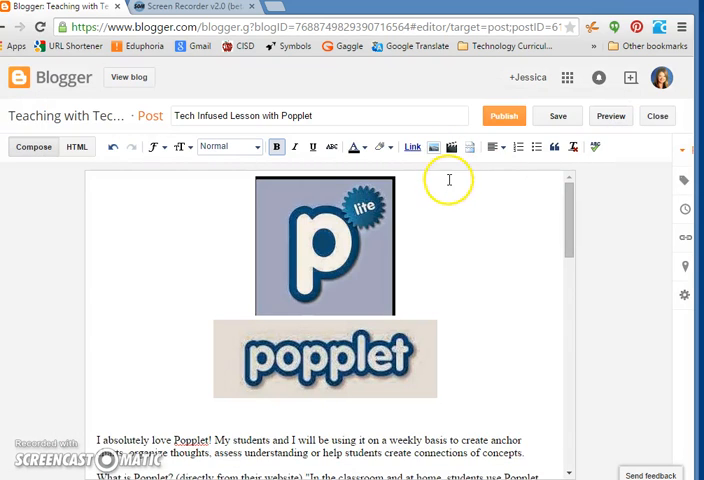
mouse_move(570, 212)
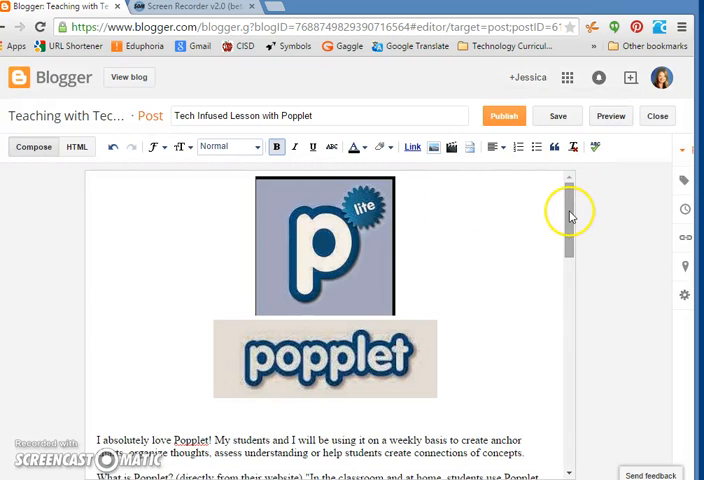